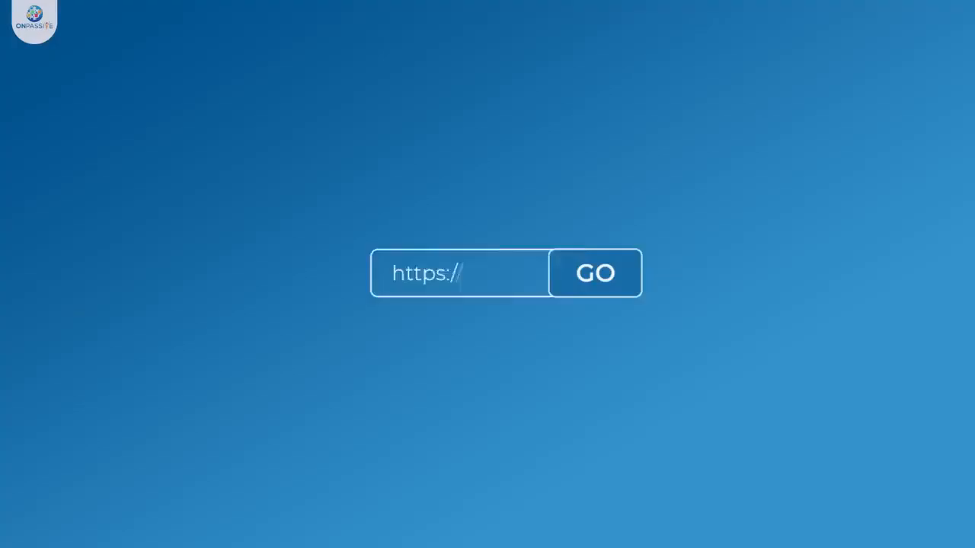
Load the ONPASSIVE Ecosystem site and log in to reach the dashboard with 10 credits.
{"action": "left_click", "coordinate": [594, 272]}
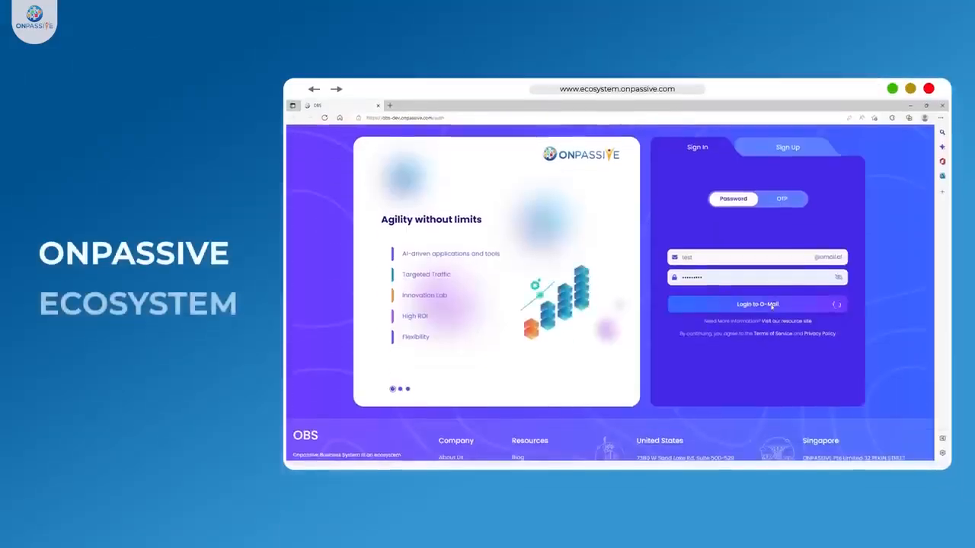
{"action": "left_click", "coordinate": [757, 304]}
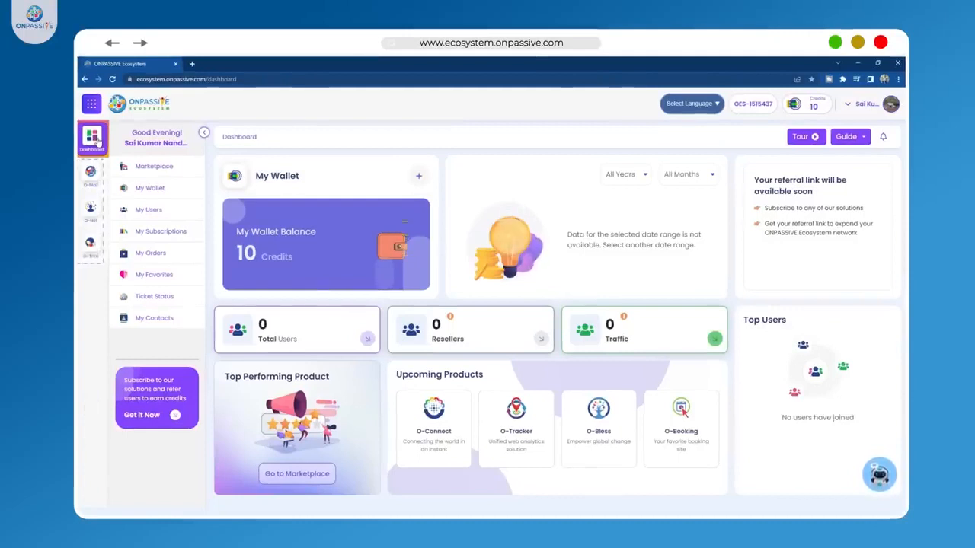
Browse the Marketplace page, scrolling through its listings before moving to My Wallet.
{"action": "left_click", "coordinate": [154, 166]}
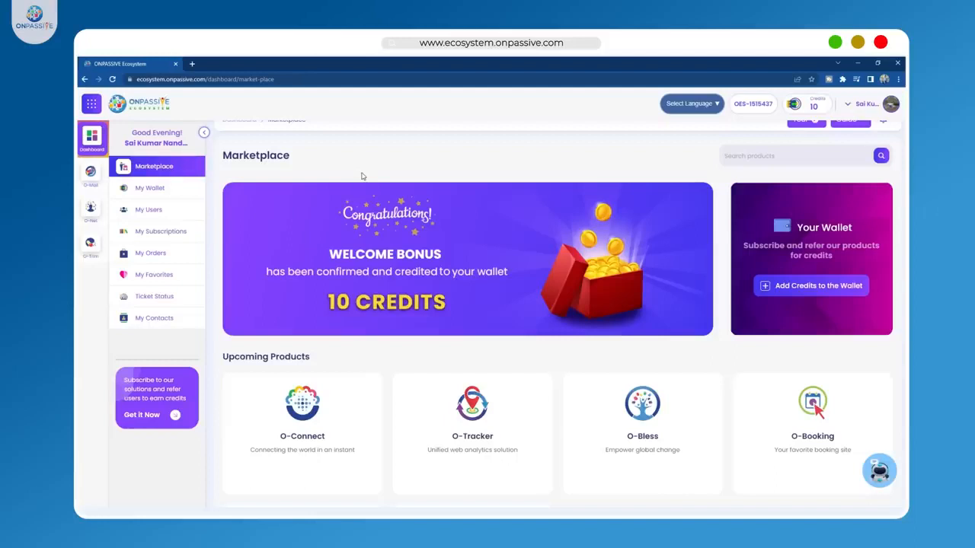
{"action": "scroll", "scroll_direction": "down", "scroll_amount": 3}
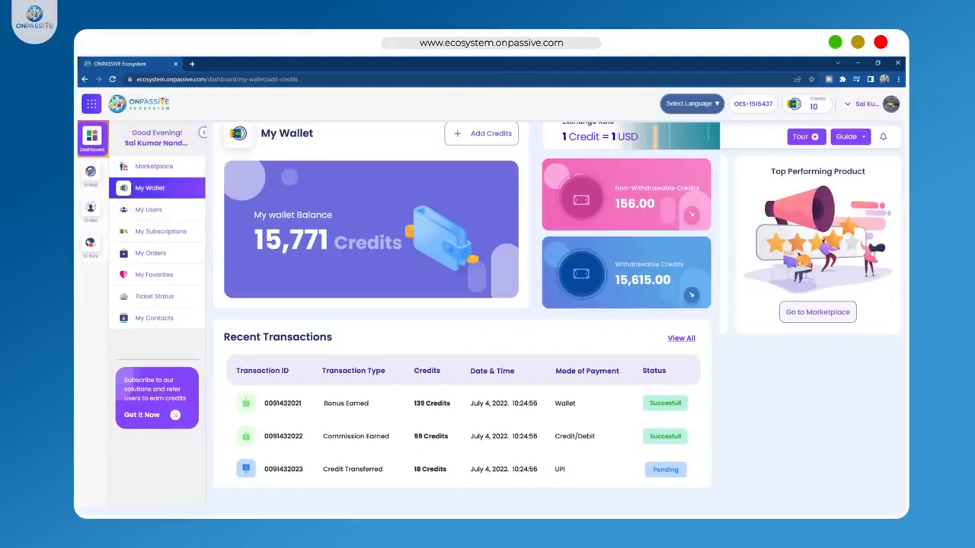
View Add Credits and the referred user cards, then the 570-credit O-Connect order summary.
{"action": "left_click", "coordinate": [481, 133]}
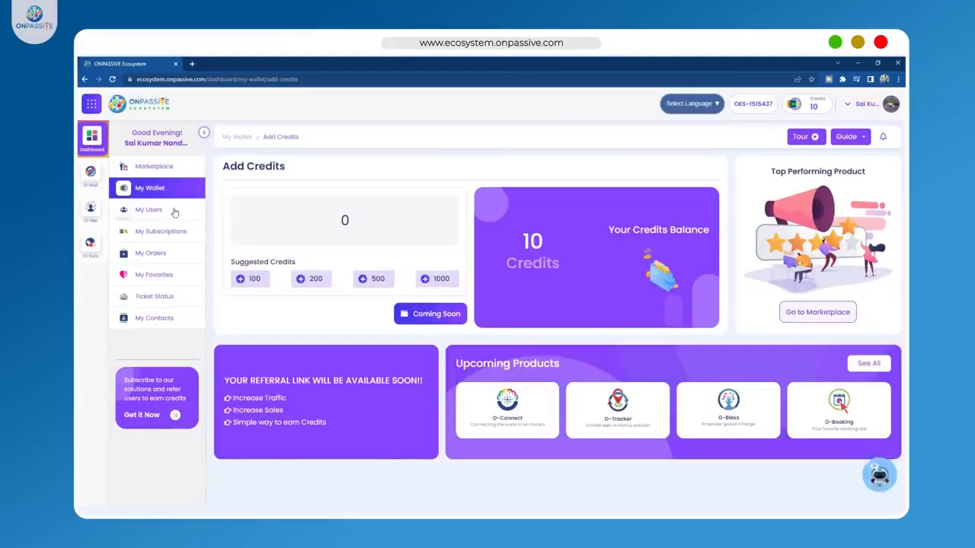
{"action": "left_click", "coordinate": [149, 209]}
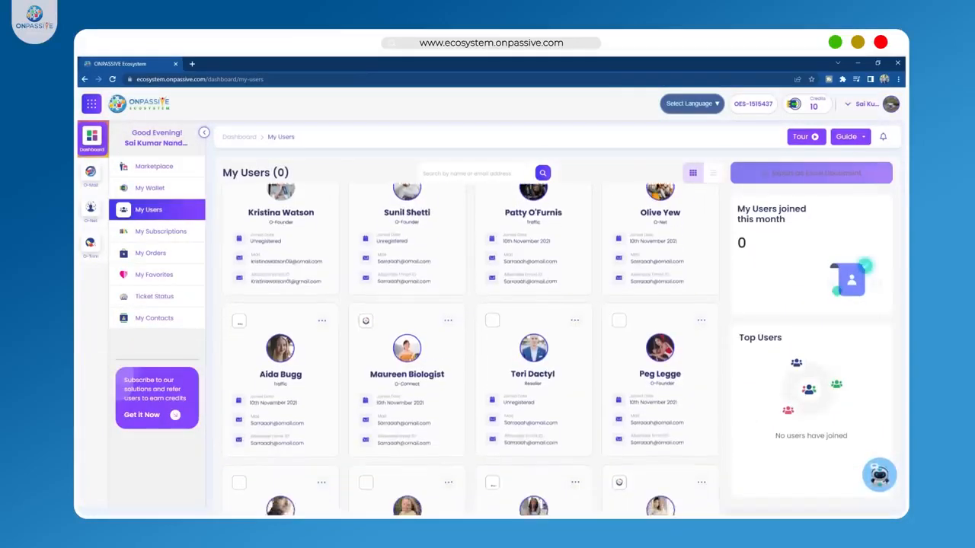
{"action": "scroll", "scroll_direction": "down", "scroll_amount": 3}
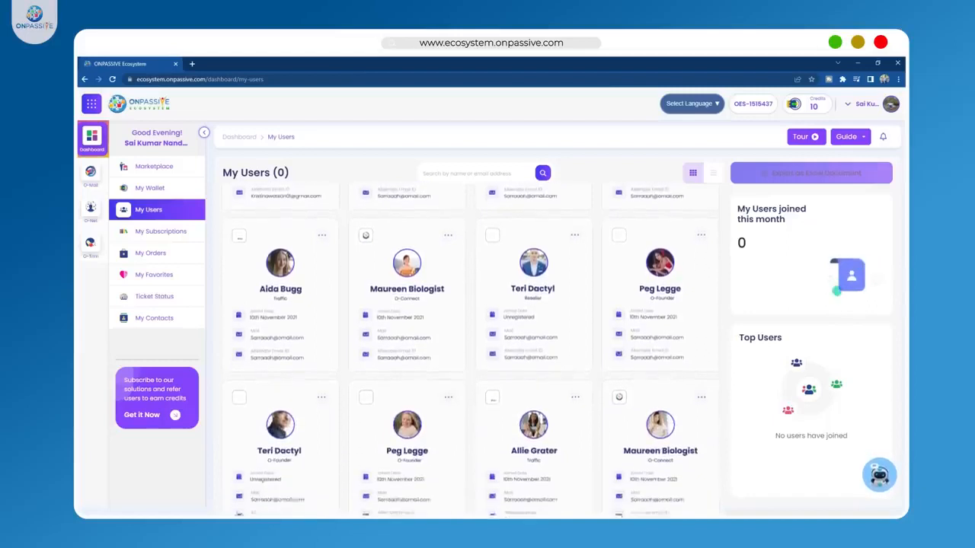
{"action": "scroll", "scroll_direction": "up", "scroll_amount": 3}
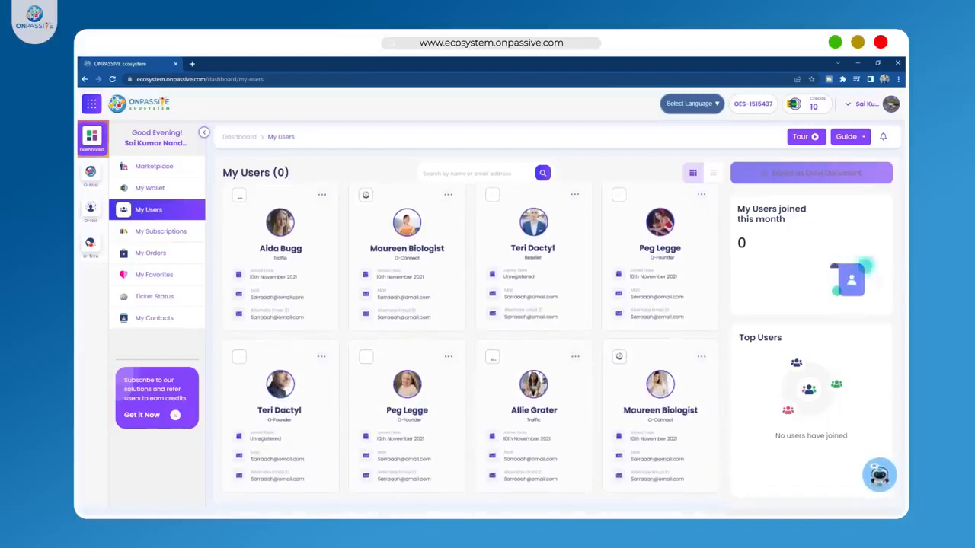
{"action": "left_click", "coordinate": [161, 231]}
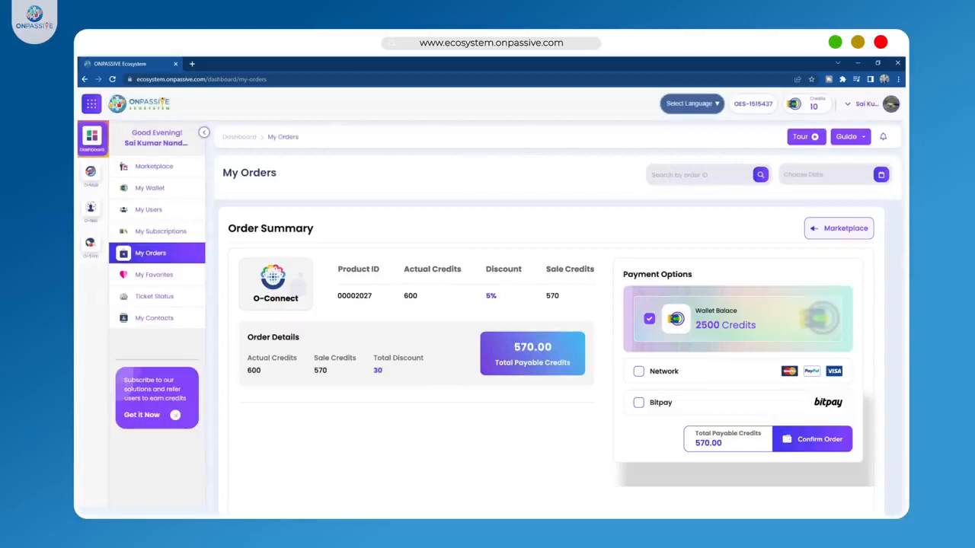
View My Favorites, then scroll the 24 recent support tickets, 23 of them pending.
{"action": "left_click", "coordinate": [154, 274]}
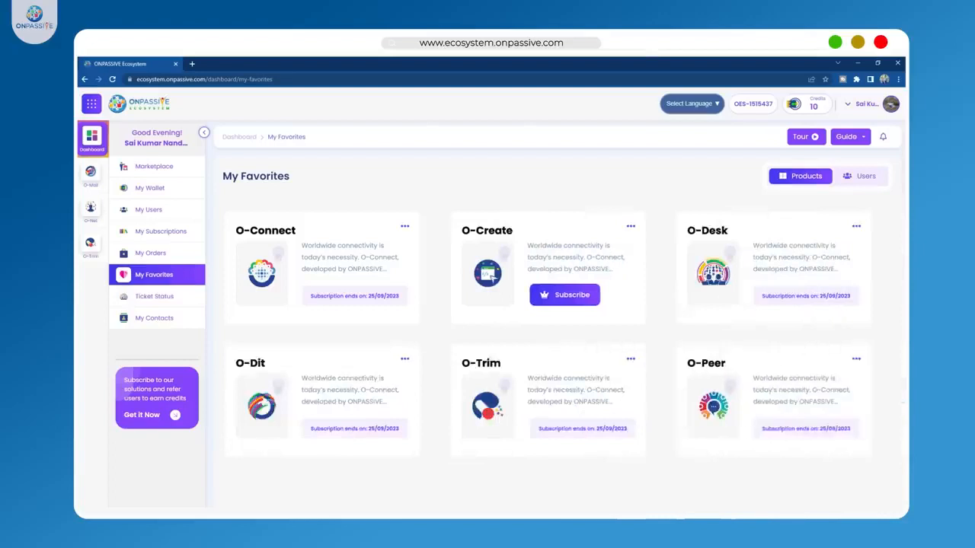
{"action": "left_click", "coordinate": [154, 296]}
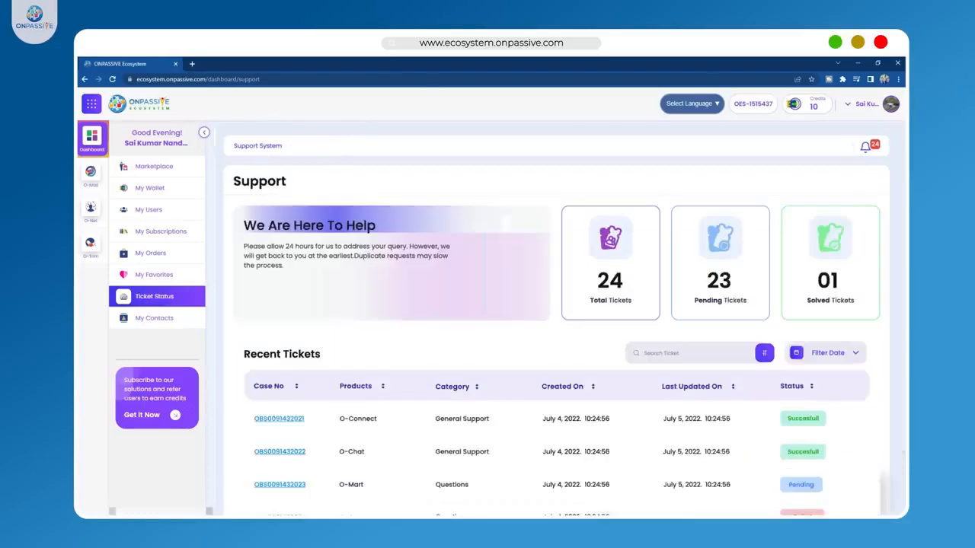
{"action": "scroll", "scroll_direction": "down", "scroll_amount": 3}
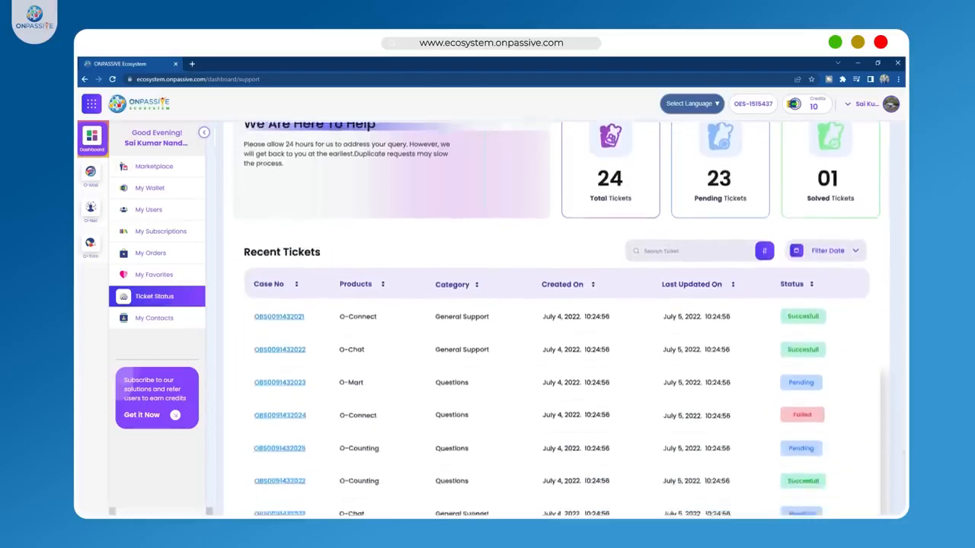
{"action": "scroll", "scroll_direction": "down", "scroll_amount": 3}
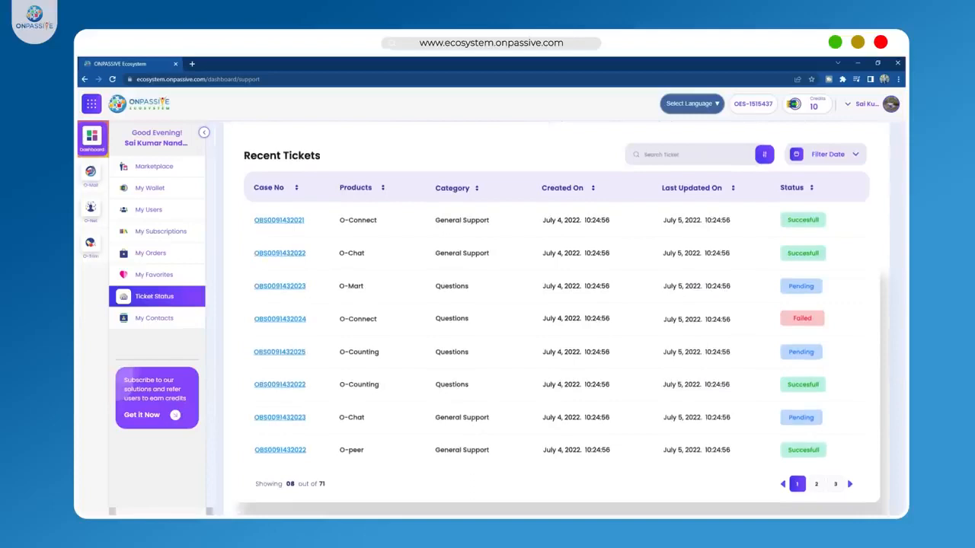
{"action": "left_click", "coordinate": [154, 317]}
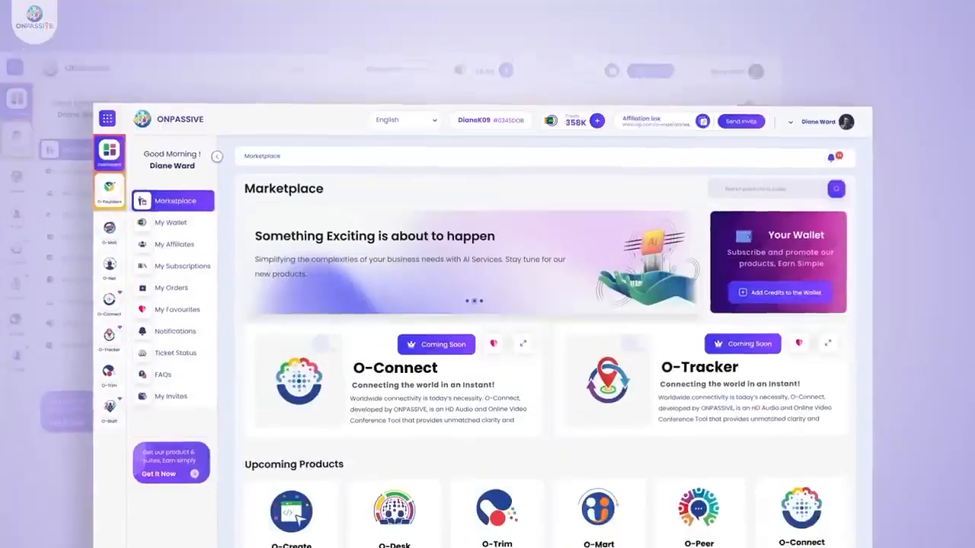
Scroll the new marketplace to the Upcoming Products grid with O-Create, O-Desk, O-Trim, O-Mart.
{"action": "scroll", "scroll_direction": "down", "scroll_amount": 3}
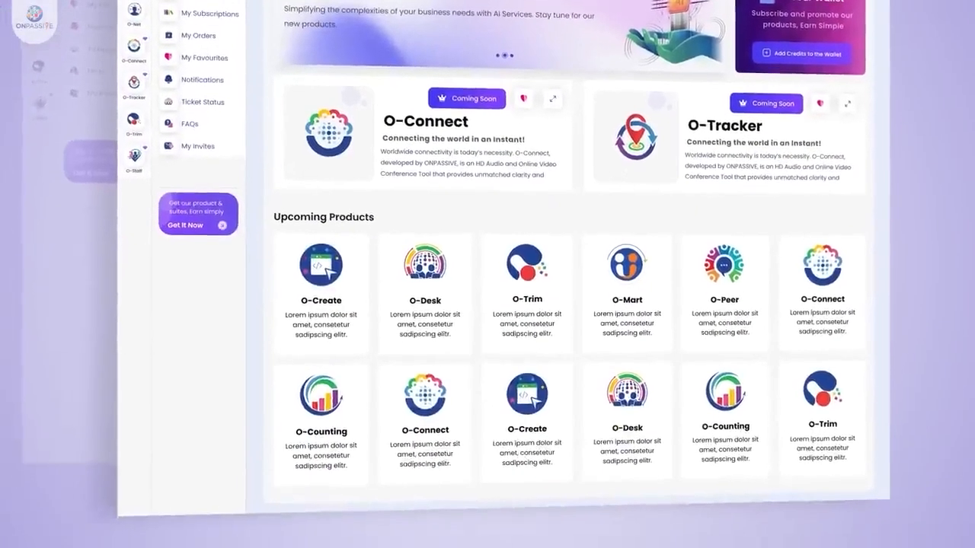